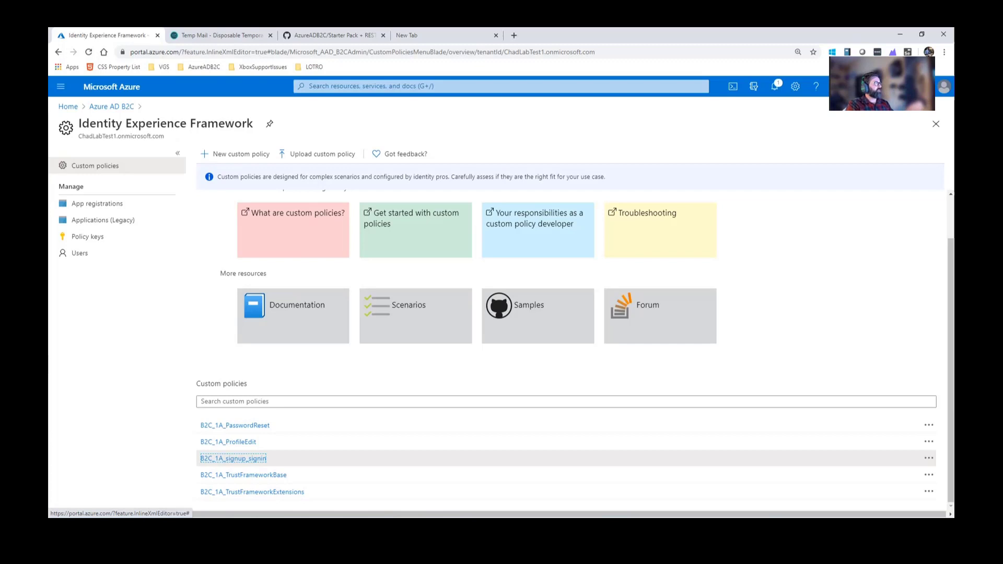
# Show the Policy keys list from the Identity Experience Framework Manage menu.
pyautogui.click(86, 236)
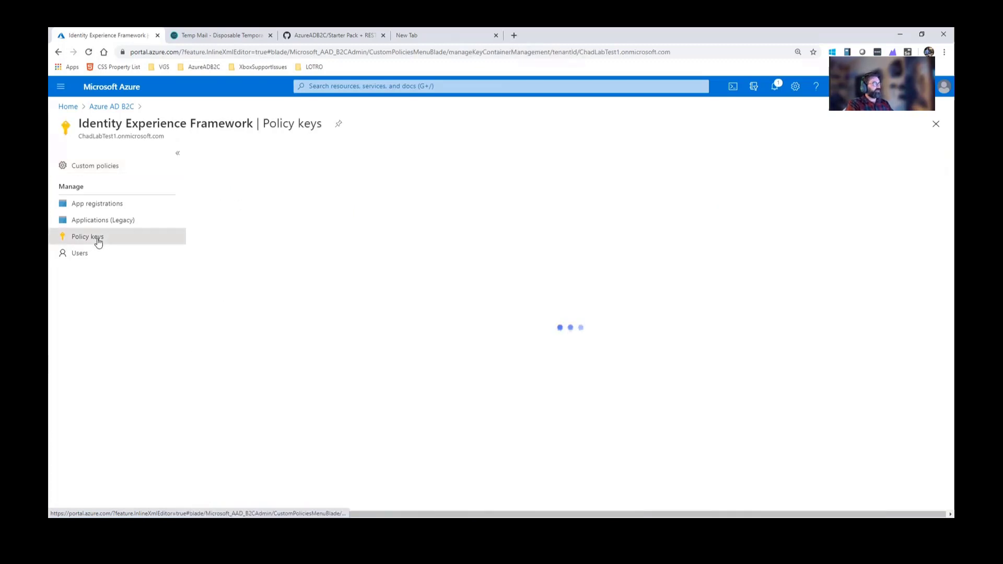
pyautogui.click(88, 236)
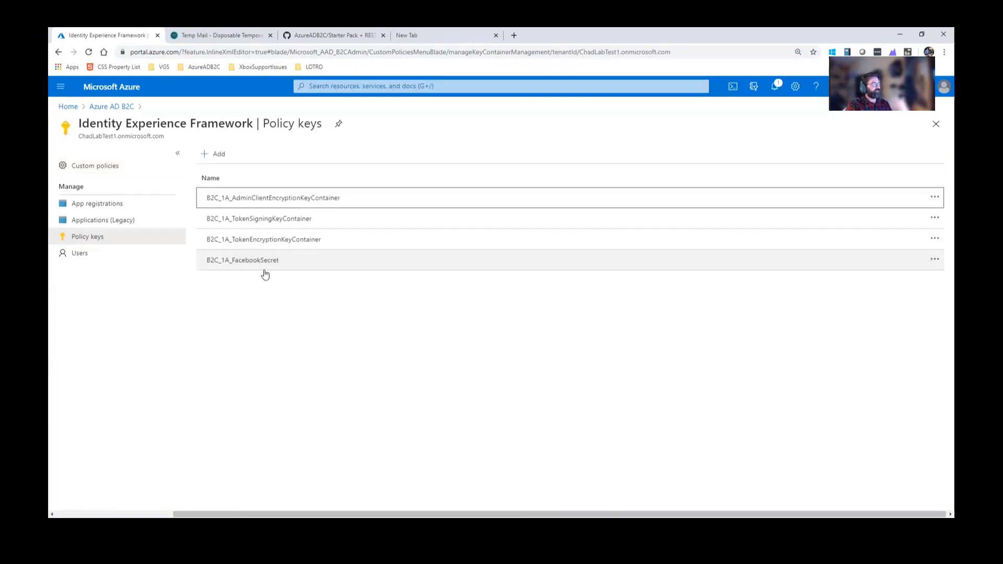
pyautogui.moveTo(292, 335)
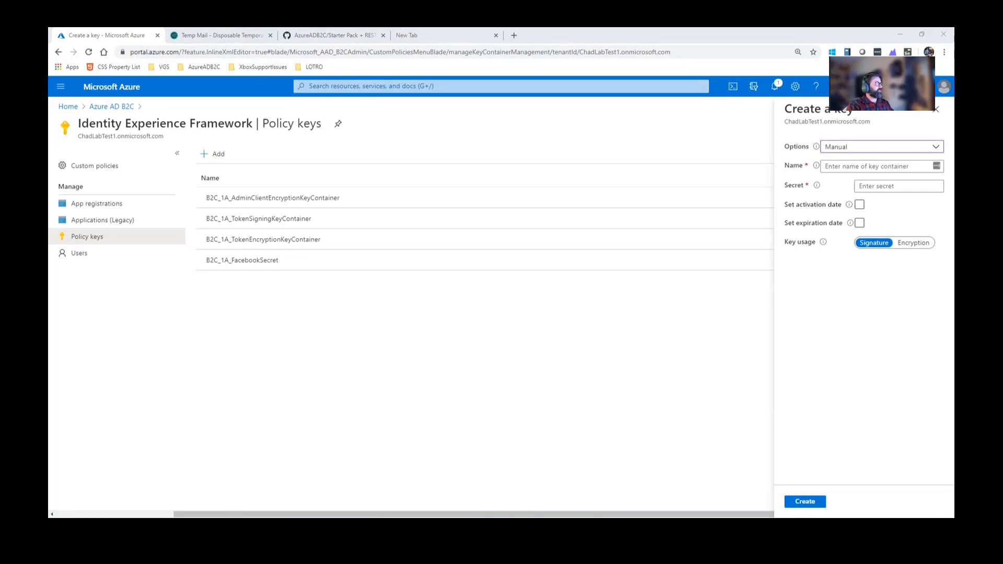
# Create the manual key named B2cRestClientId so B2C_1A_B2cRestClientId appears as the fifth container.
pyautogui.click(880, 166)
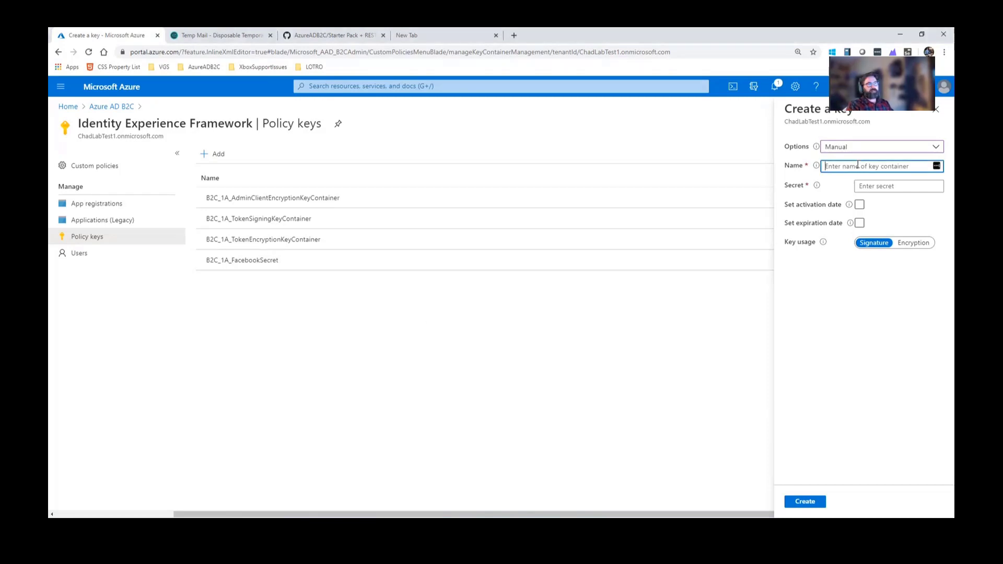
pyautogui.write('B2C_RestClientId')
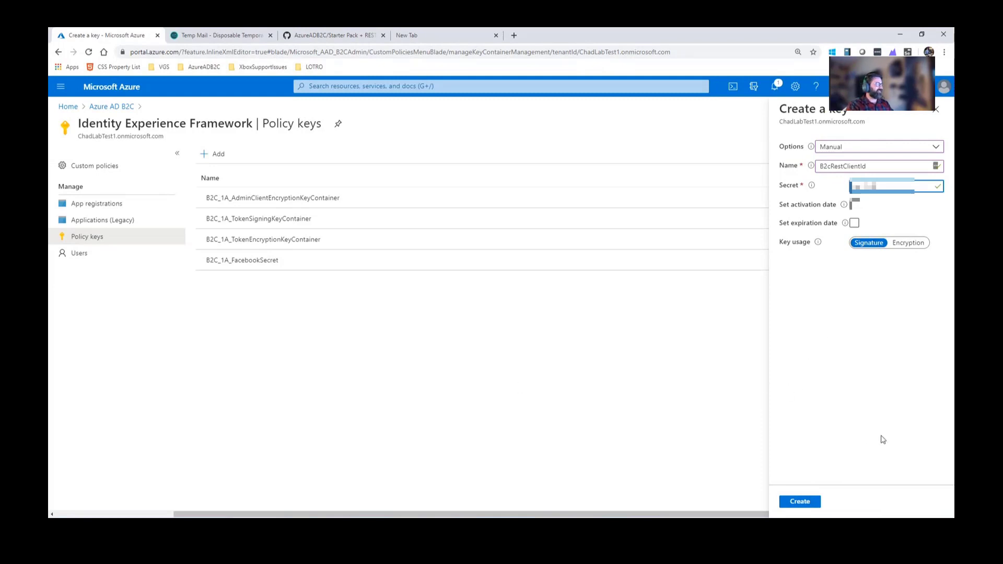
pyautogui.click(799, 501)
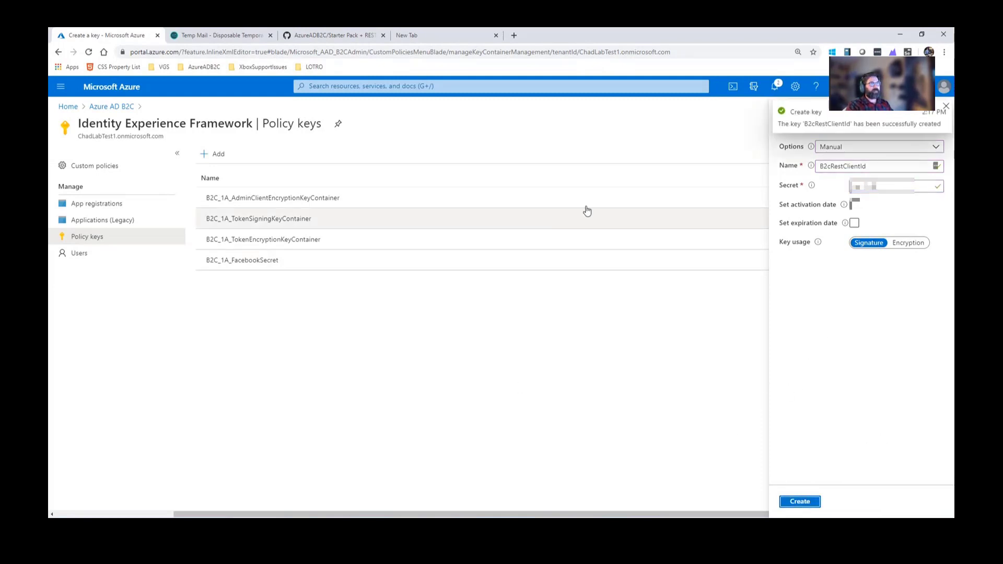
pyautogui.click(800, 500)
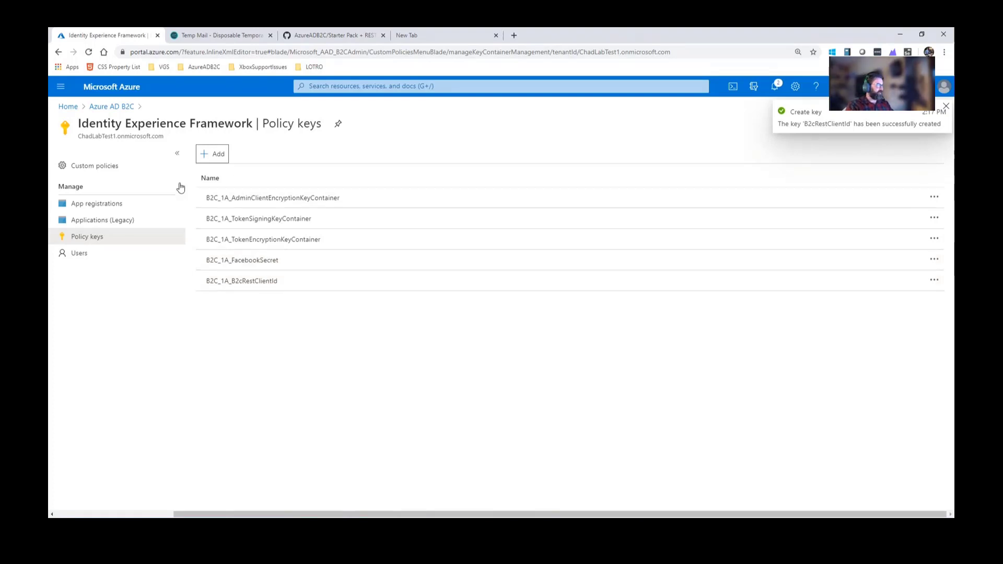
# Dismiss the notification and begin a new key, leaving Options on Generate.
pyautogui.click(946, 107)
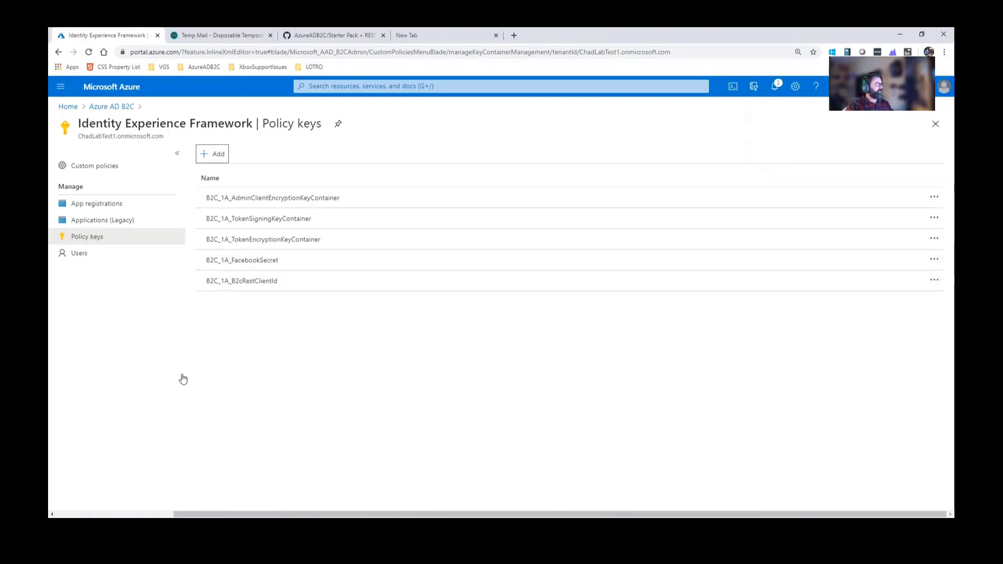
pyautogui.click(213, 153)
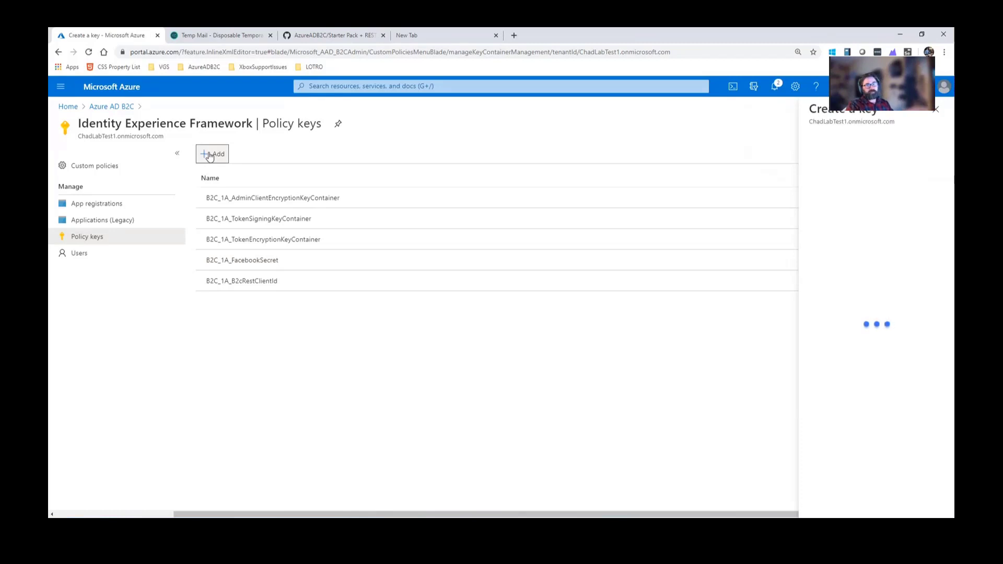
pyautogui.click(213, 154)
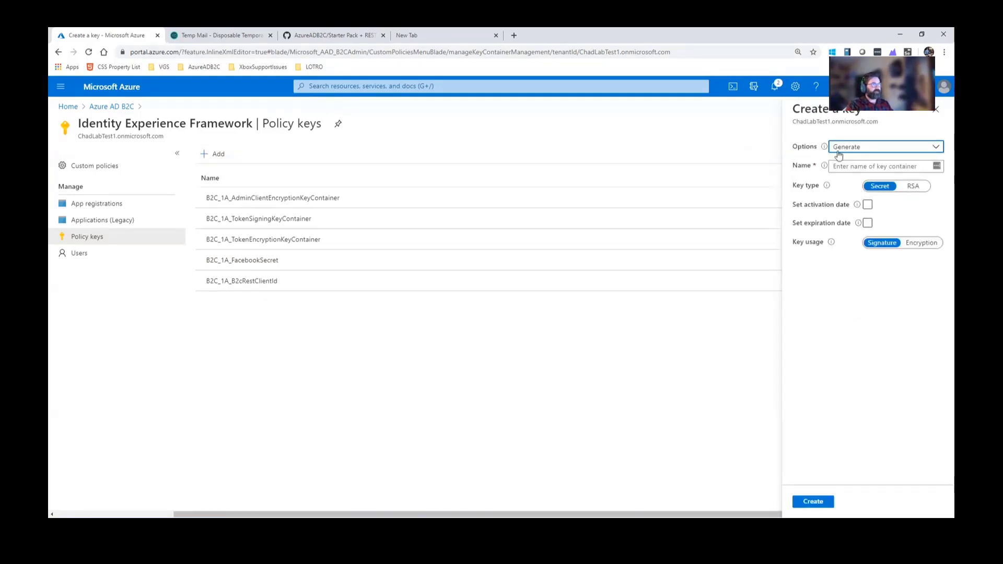
pyautogui.click(885, 146)
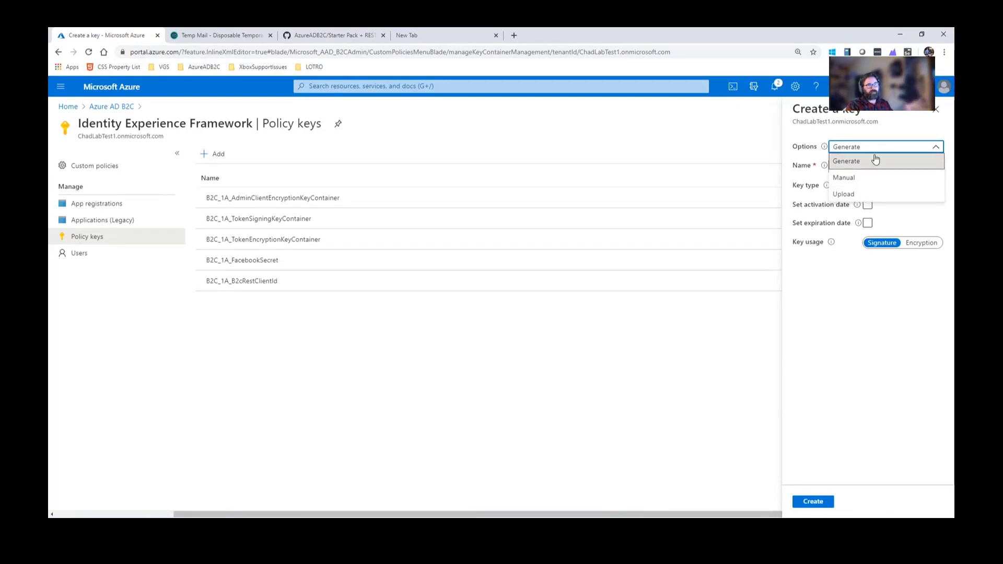
pyautogui.click(845, 161)
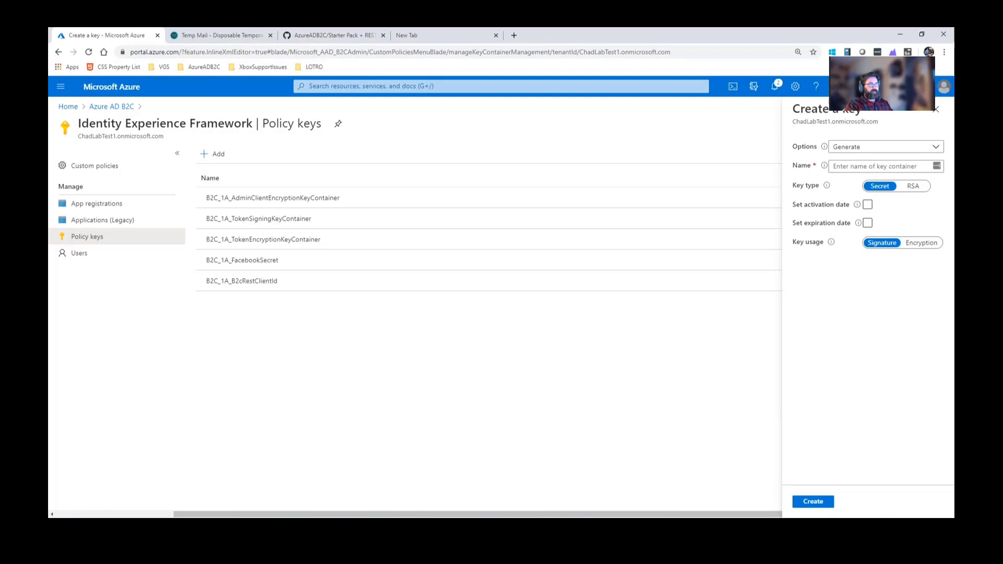
# Create the manual key B2cRestClientSecret so B2C_1A_B2cRestClientSecret becomes the sixth container.
pyautogui.write('B2cRestClientSecret')
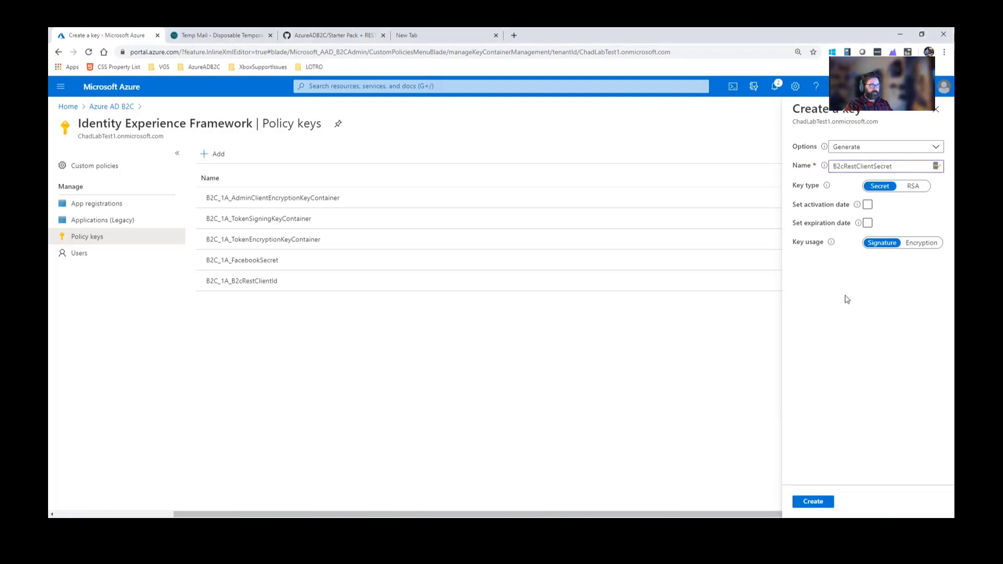
pyautogui.click(885, 147)
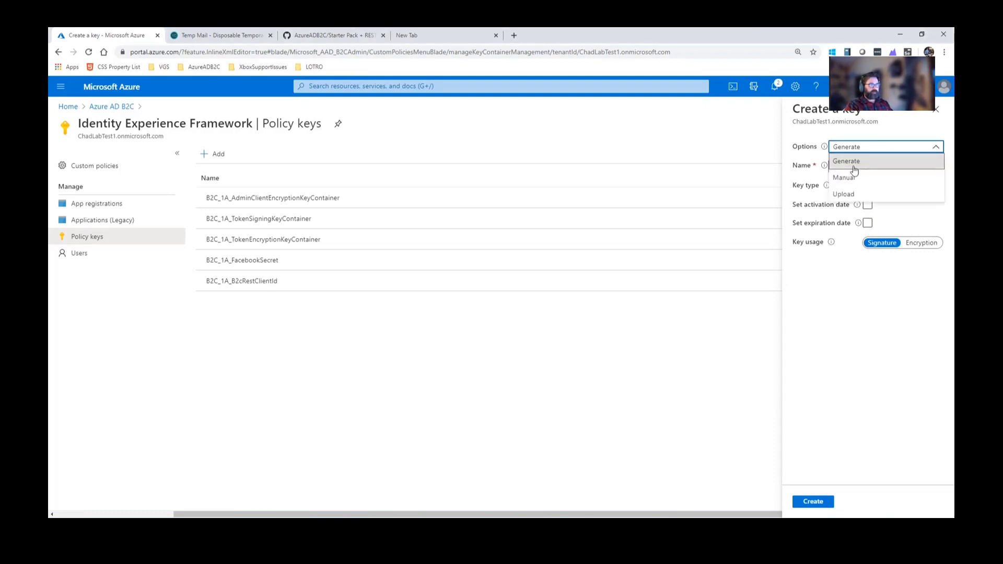
pyautogui.click(843, 177)
pyautogui.write('B2cRestClientSecret')
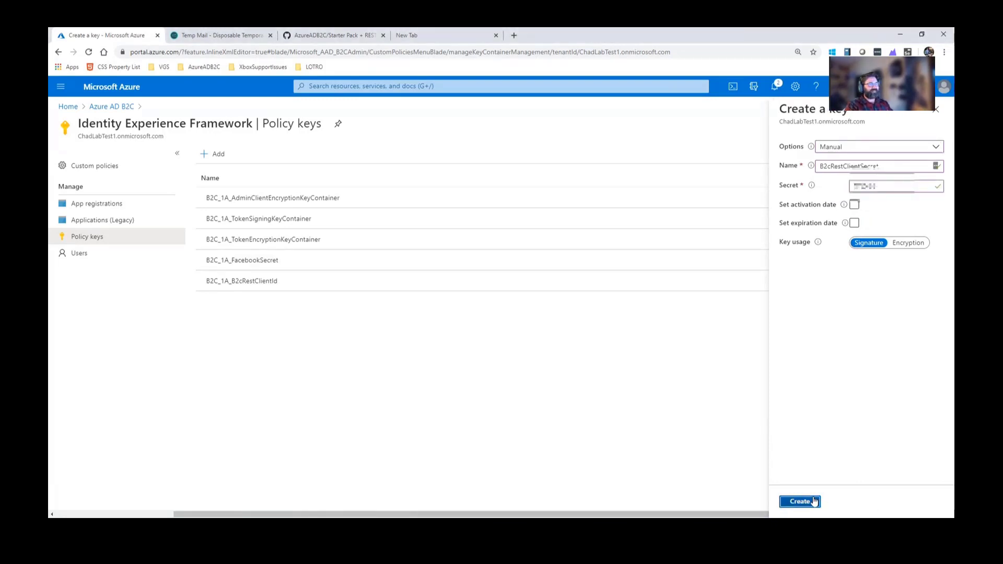
pyautogui.click(799, 501)
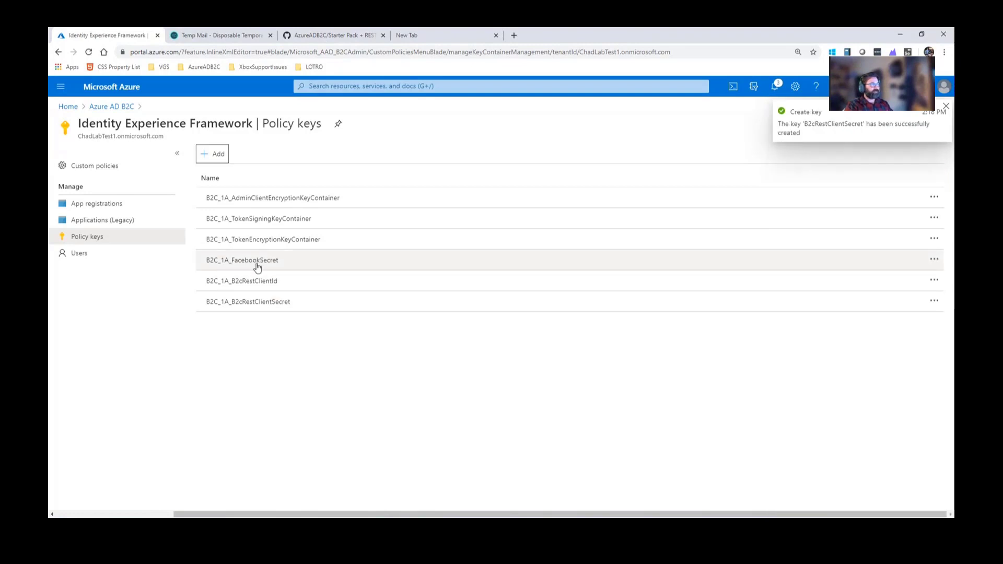